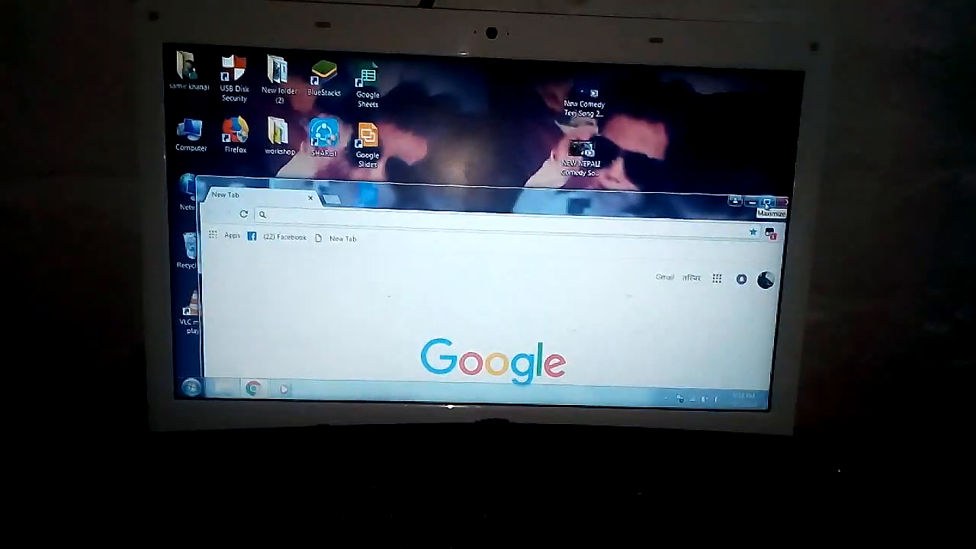
Step: Maximize the Chrome window so it fills the screen
click(763, 202)
text(wlink)
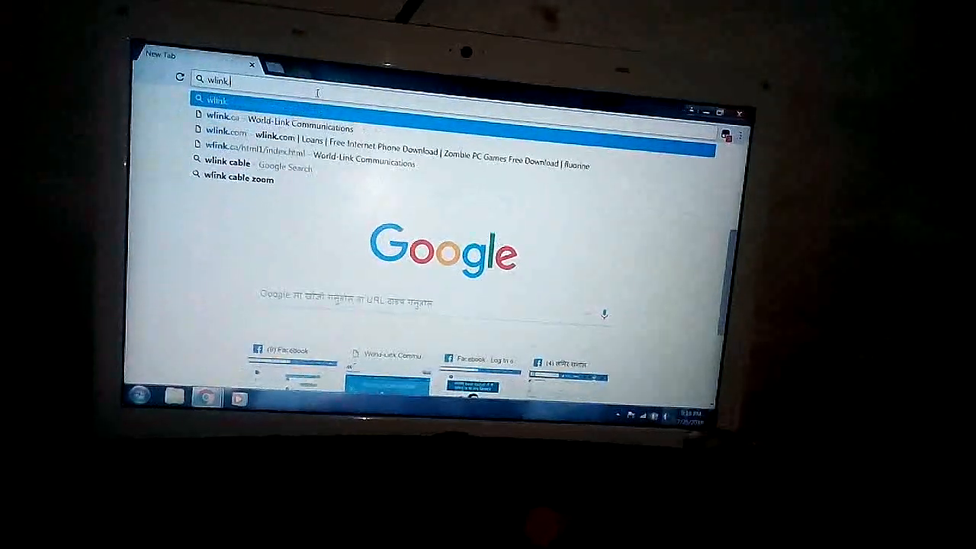
Step: Load the World-Link website from the 'wlink' address bar entry
key(Return)
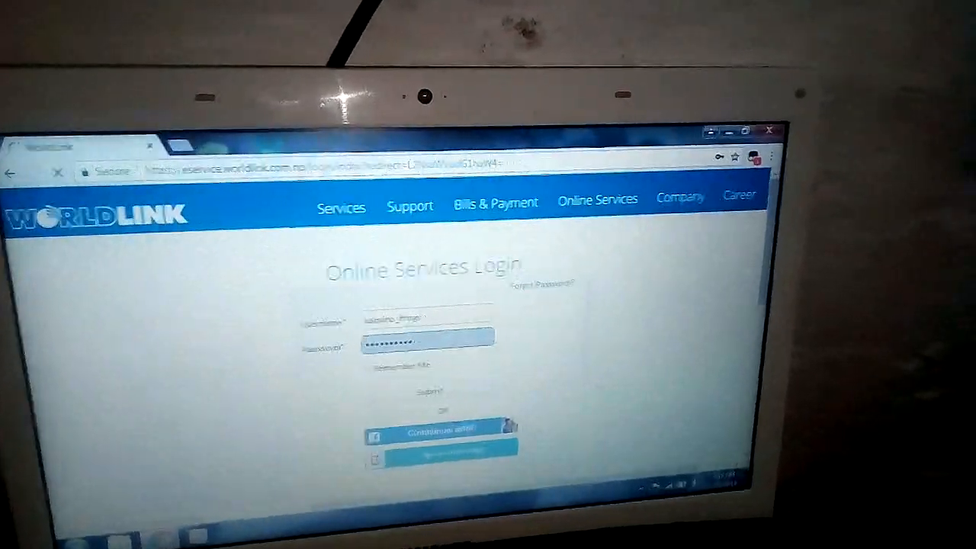
Step: Submit the filled-in login details to sign in to Online Services
click(429, 390)
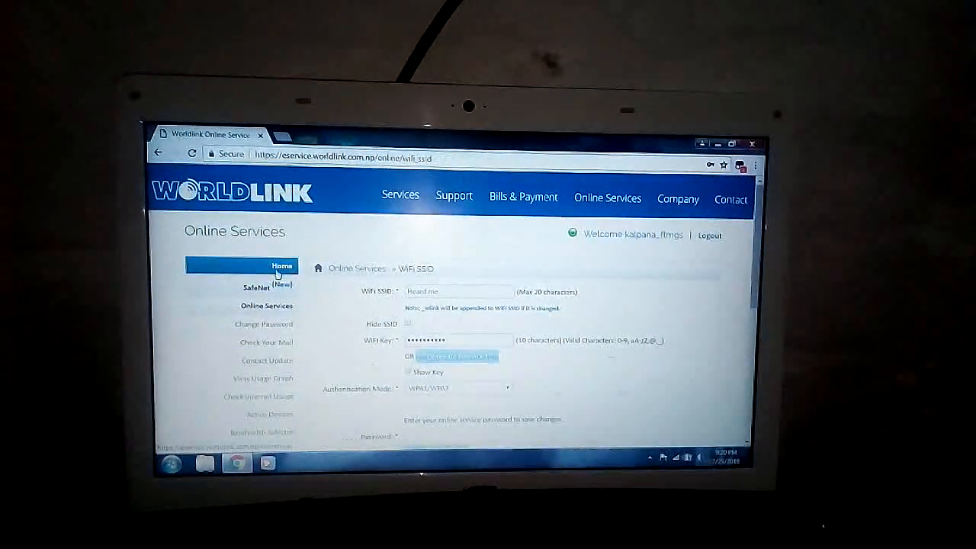
Step: Close the Chrome window and bring up the desktop context menu
click(282, 266)
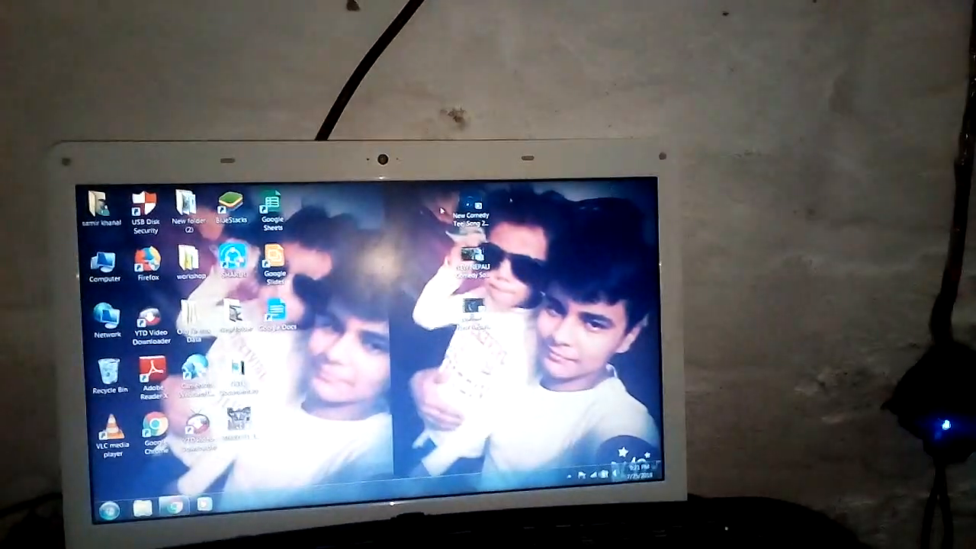
right_click(427, 305)
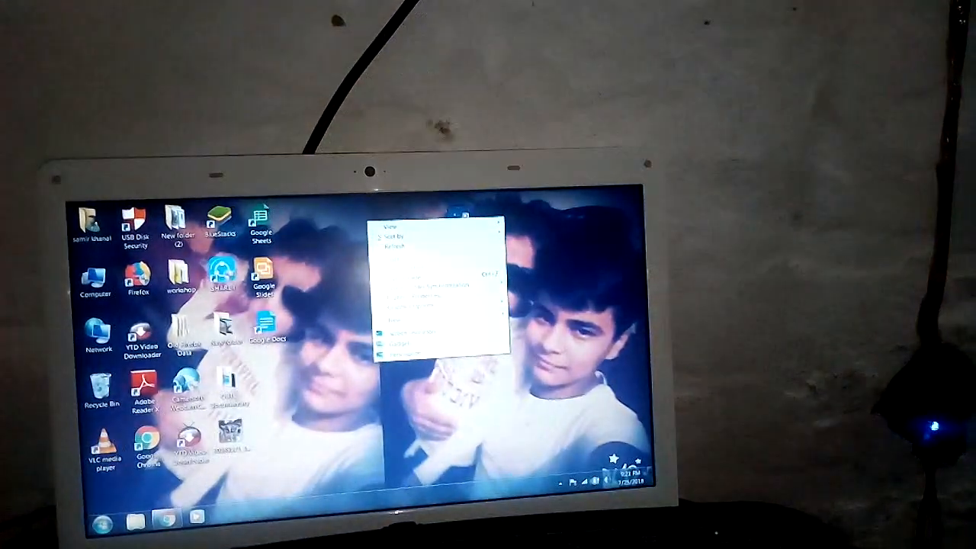